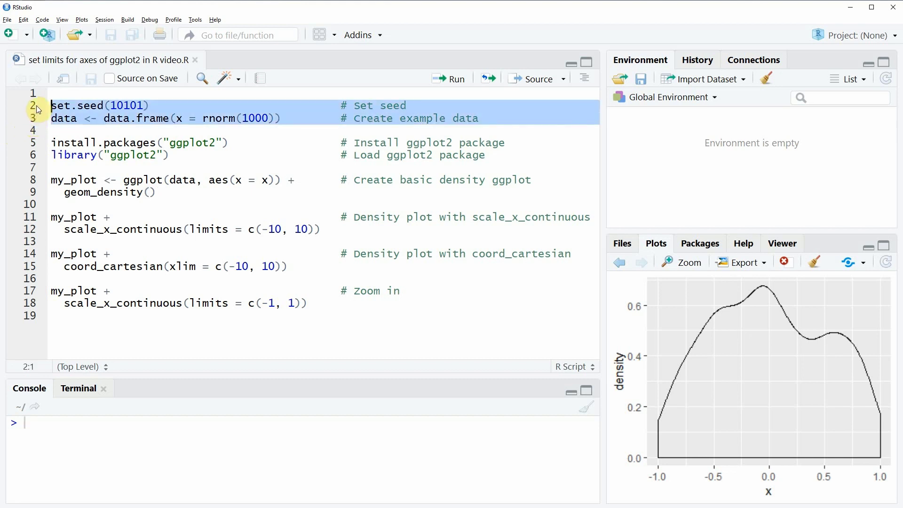
- Run the seed and example data lines, then view the 1000-row data set
{"action": "left_click", "coordinate": [448, 78]}
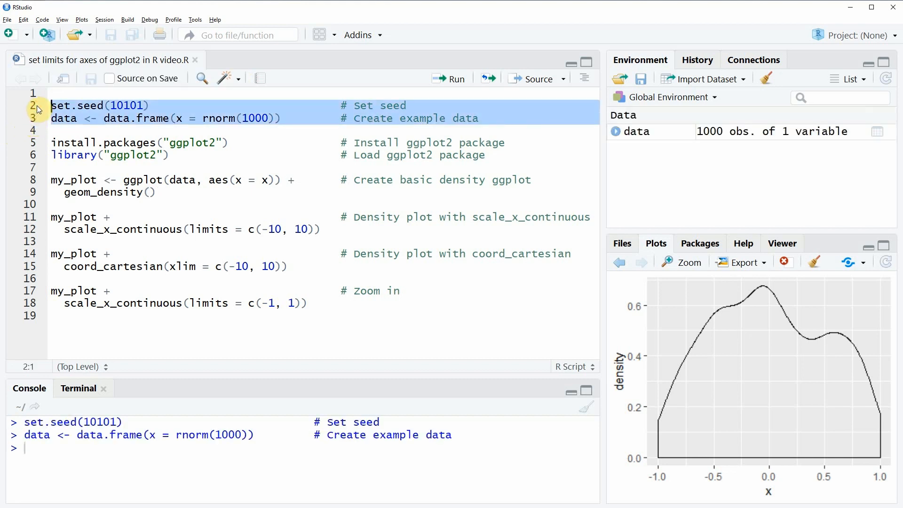
{"action": "mouse_move", "coordinate": [673, 146]}
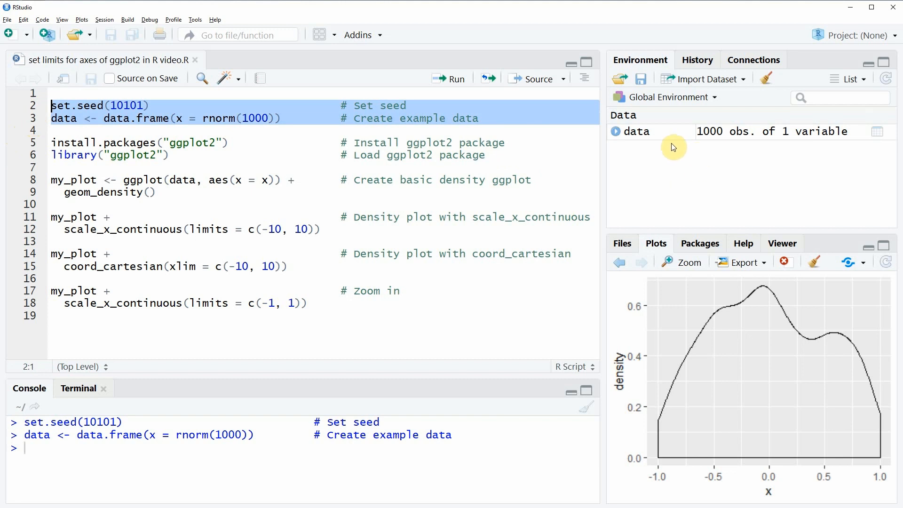
{"action": "mouse_move", "coordinate": [653, 144]}
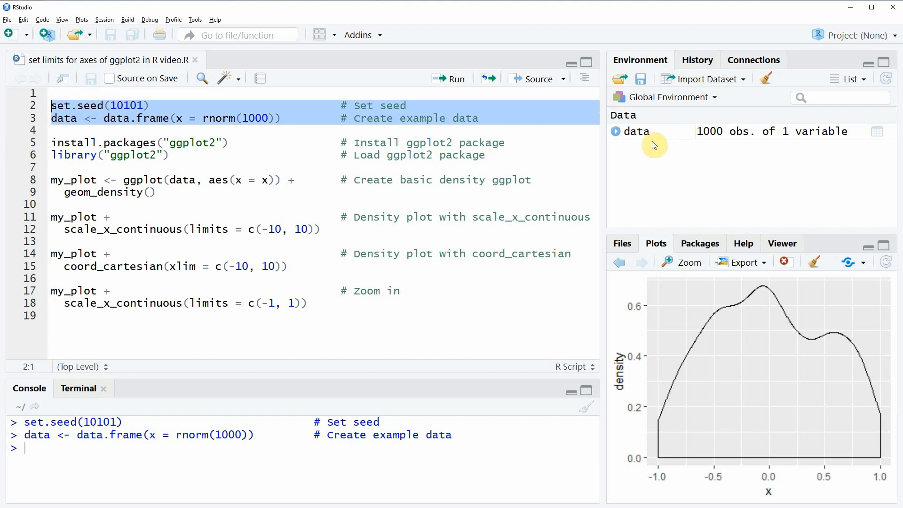
{"action": "mouse_move", "coordinate": [663, 155]}
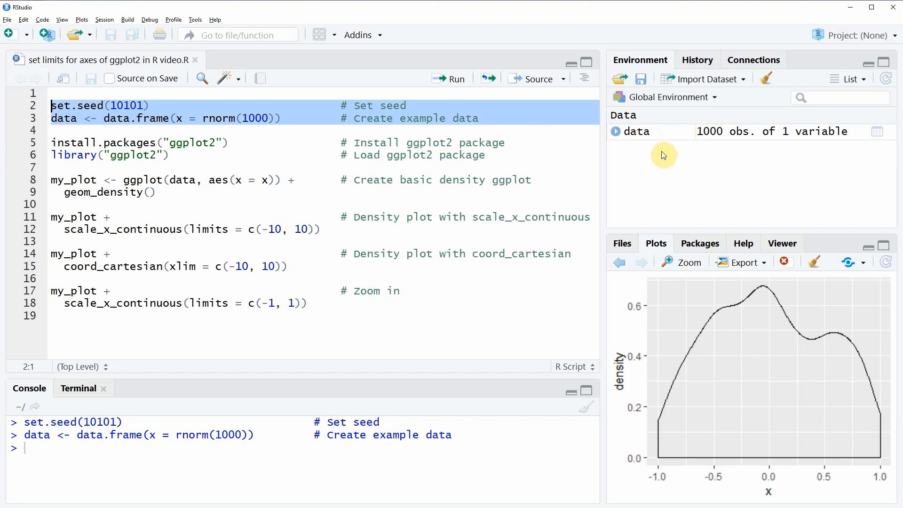
{"action": "mouse_move", "coordinate": [629, 136]}
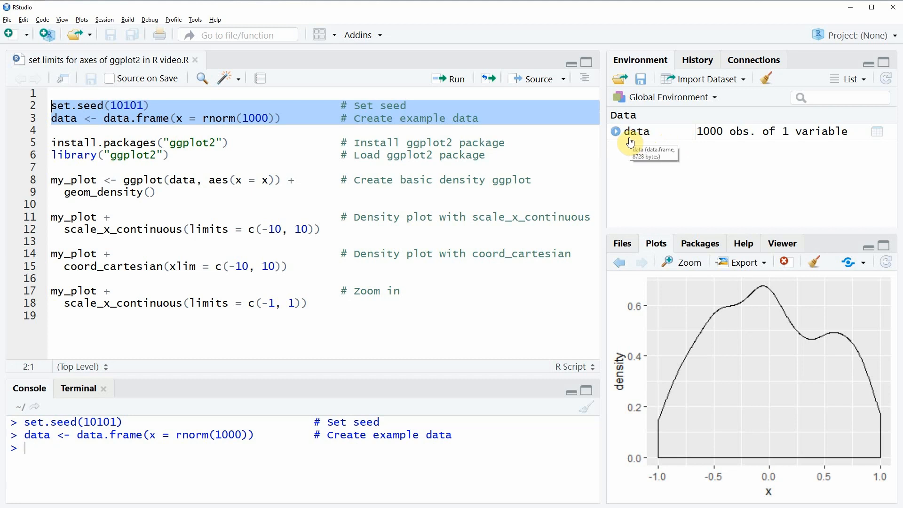
{"action": "left_click", "coordinate": [636, 131]}
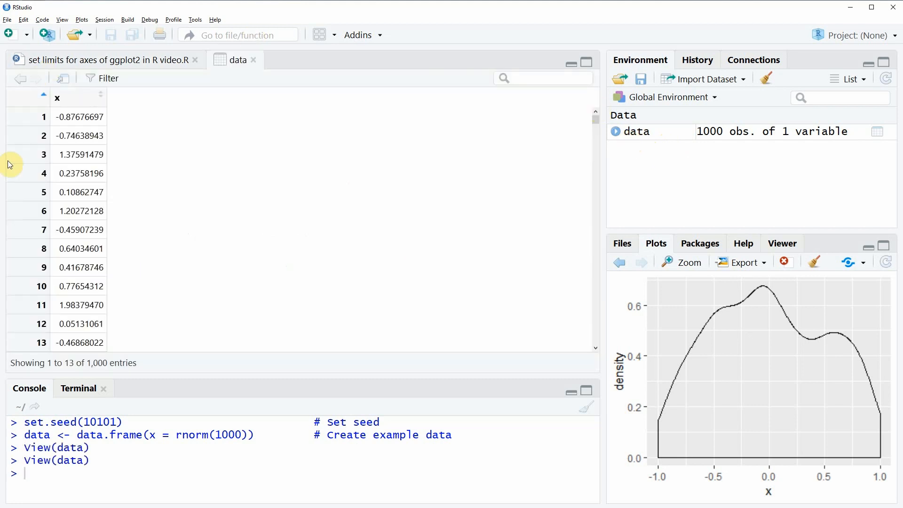
{"action": "mouse_move", "coordinate": [86, 98]}
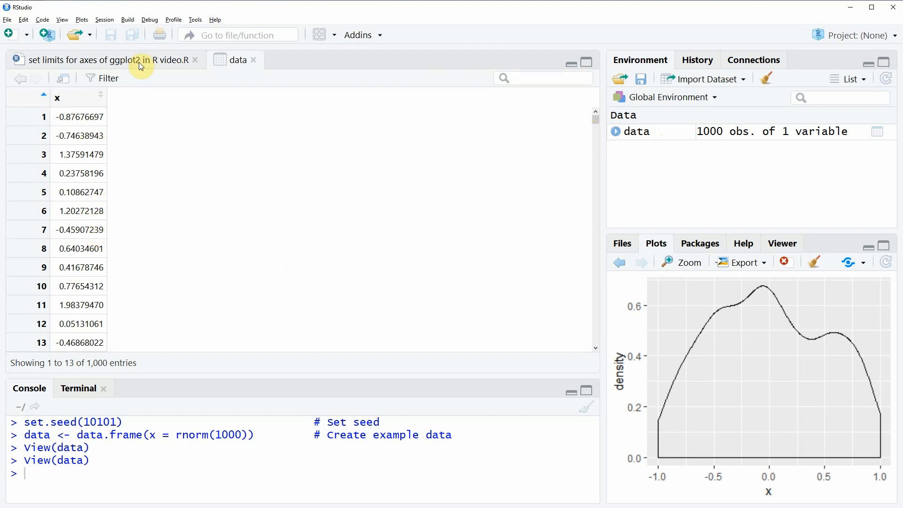
- Return to the script and run library("ggplot2") on line 6
{"action": "left_click", "coordinate": [108, 61]}
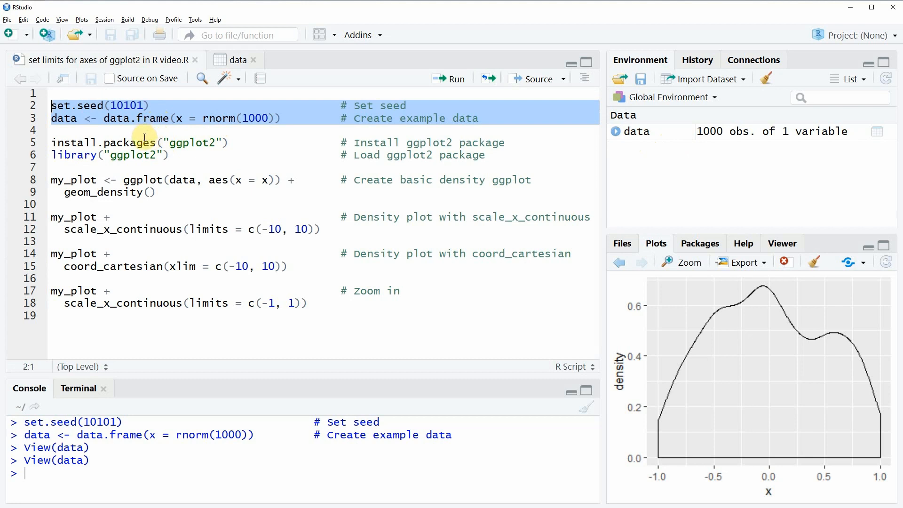
{"action": "mouse_move", "coordinate": [123, 127]}
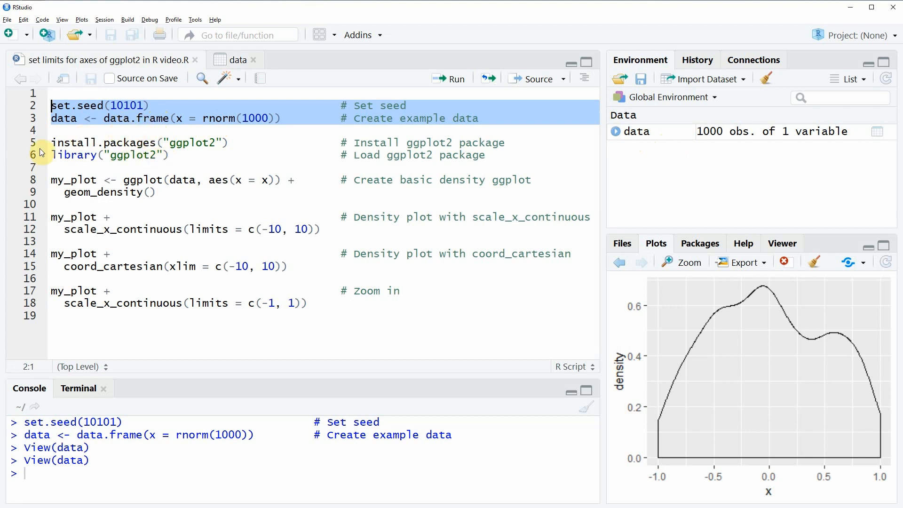
{"action": "left_click", "coordinate": [61, 155]}
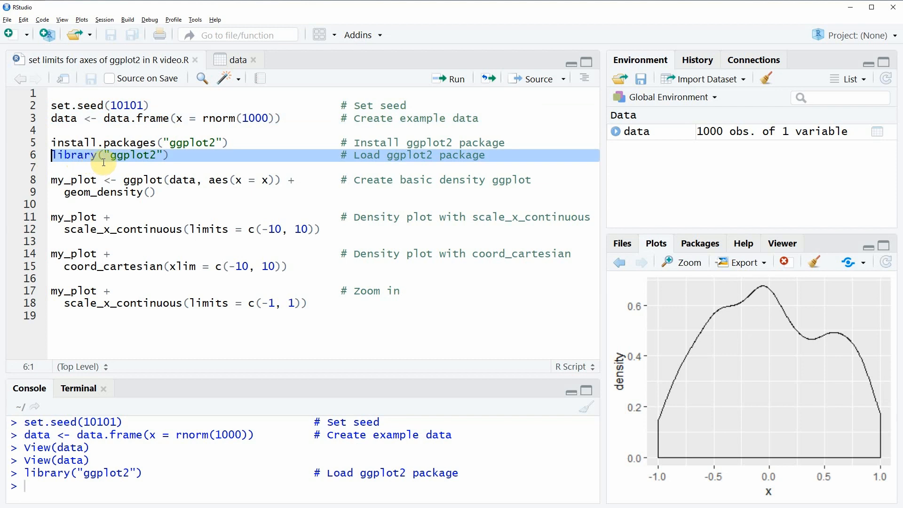
{"action": "mouse_move", "coordinate": [160, 192]}
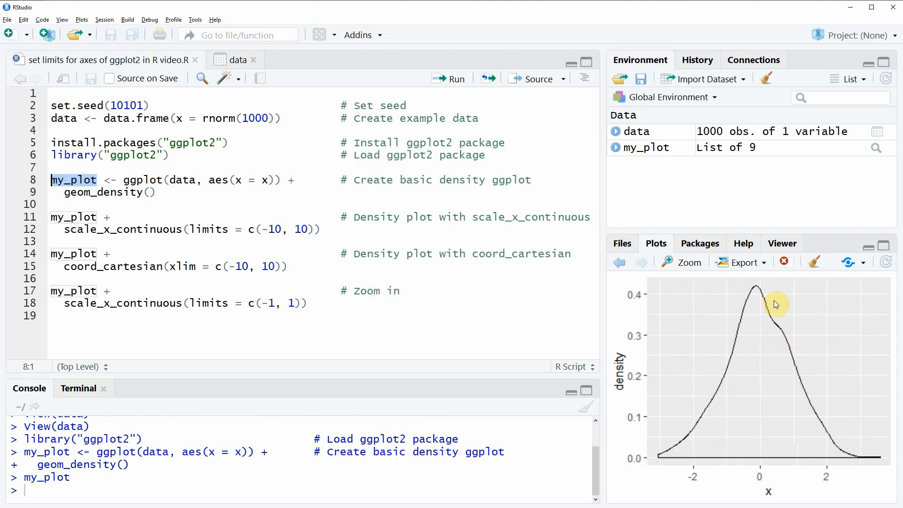
{"action": "mouse_move", "coordinate": [761, 363]}
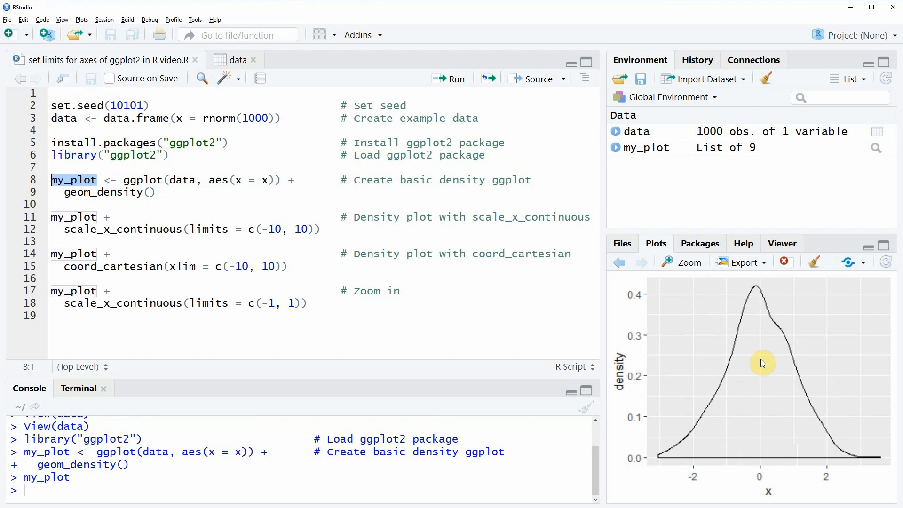
{"action": "mouse_move", "coordinate": [790, 472]}
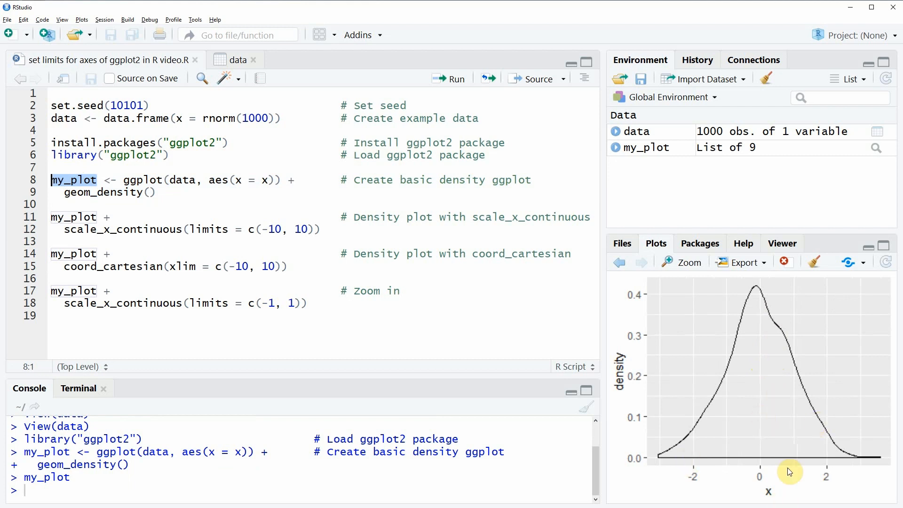
{"action": "mouse_move", "coordinate": [758, 493]}
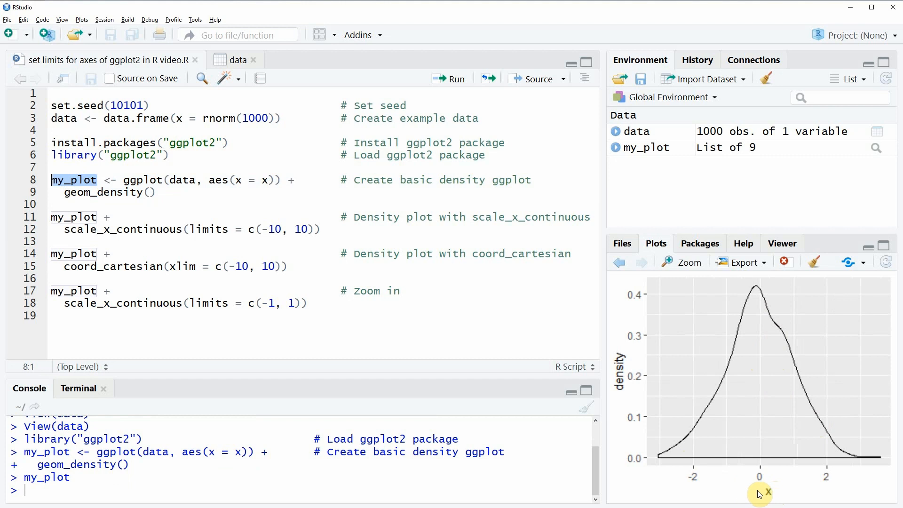
{"action": "mouse_move", "coordinate": [765, 493]}
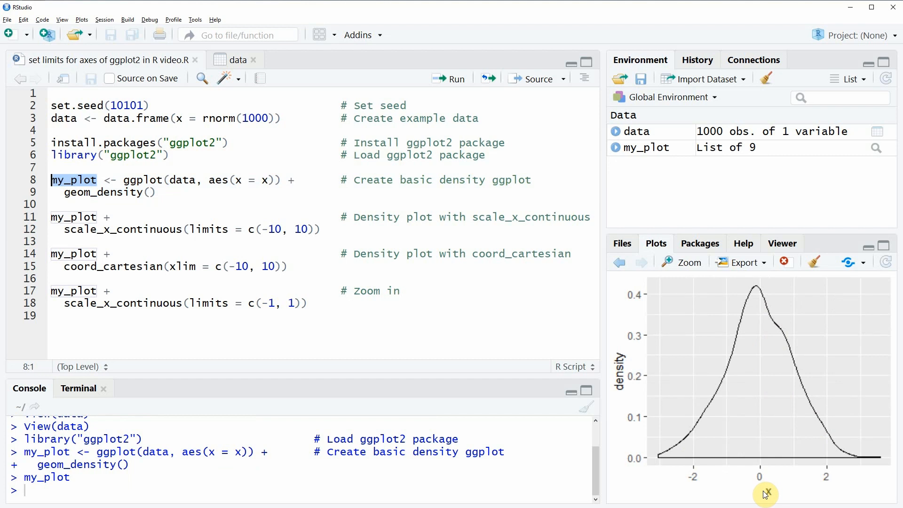
{"action": "mouse_move", "coordinate": [640, 478]}
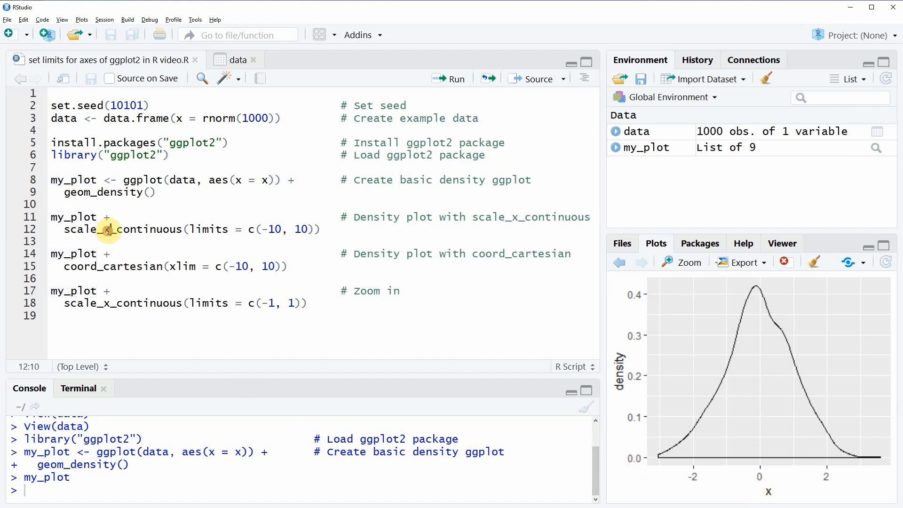
{"action": "double_click", "coordinate": [108, 229]}
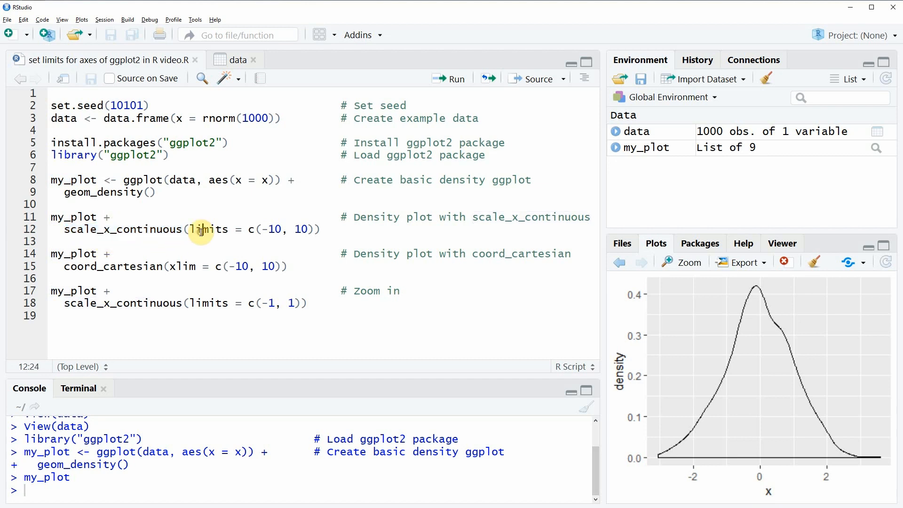
{"action": "left_click_drag", "start_coordinate": [190, 229], "coordinate": [308, 229]}
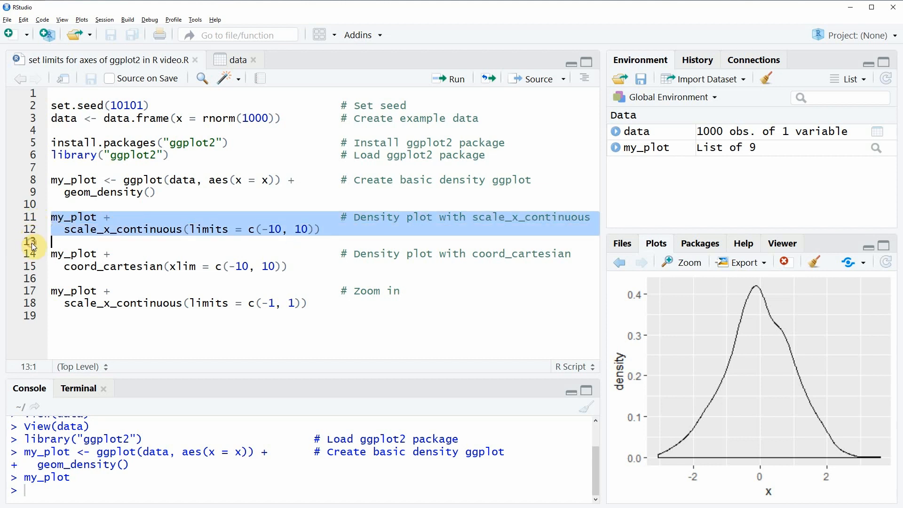
{"action": "left_click", "coordinate": [449, 78]}
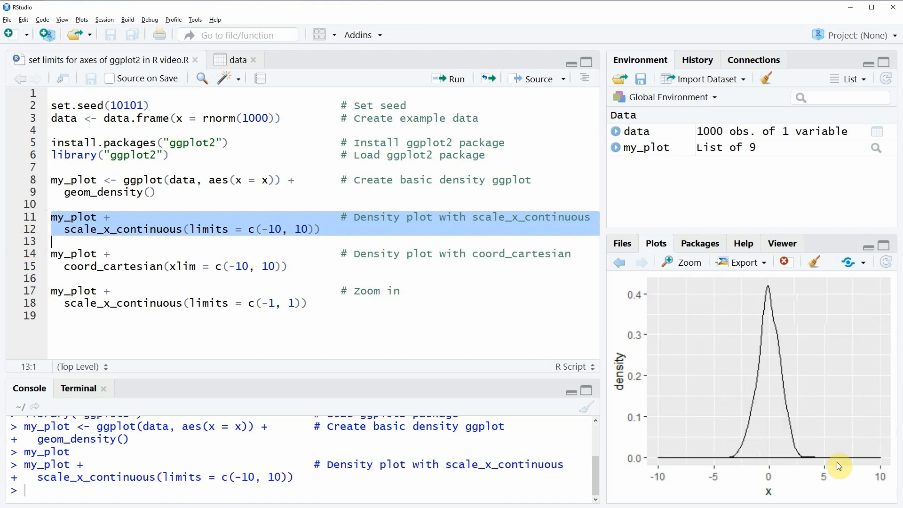
{"action": "mouse_move", "coordinate": [708, 321]}
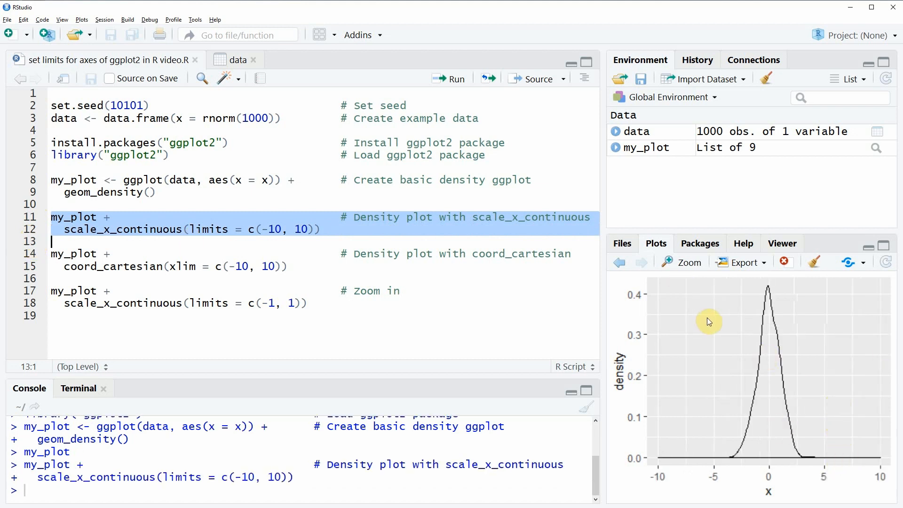
{"action": "mouse_move", "coordinate": [672, 494]}
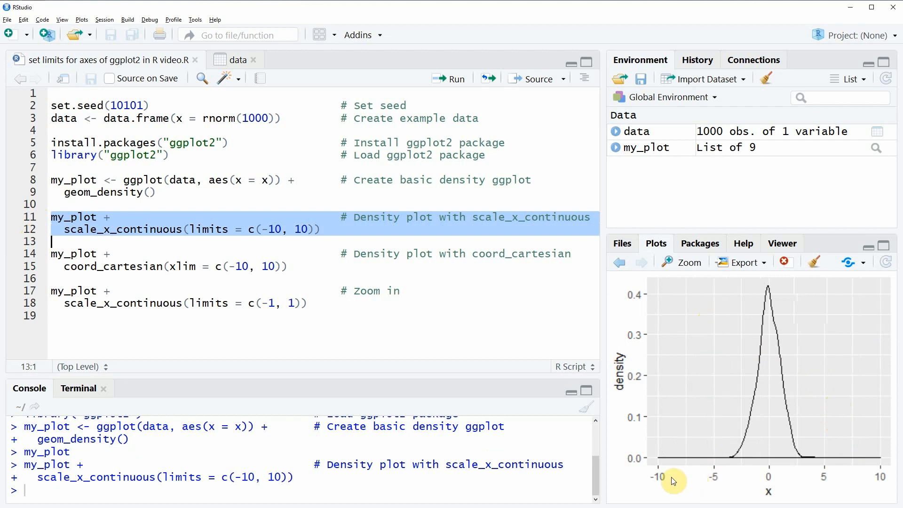
{"action": "mouse_move", "coordinate": [659, 495]}
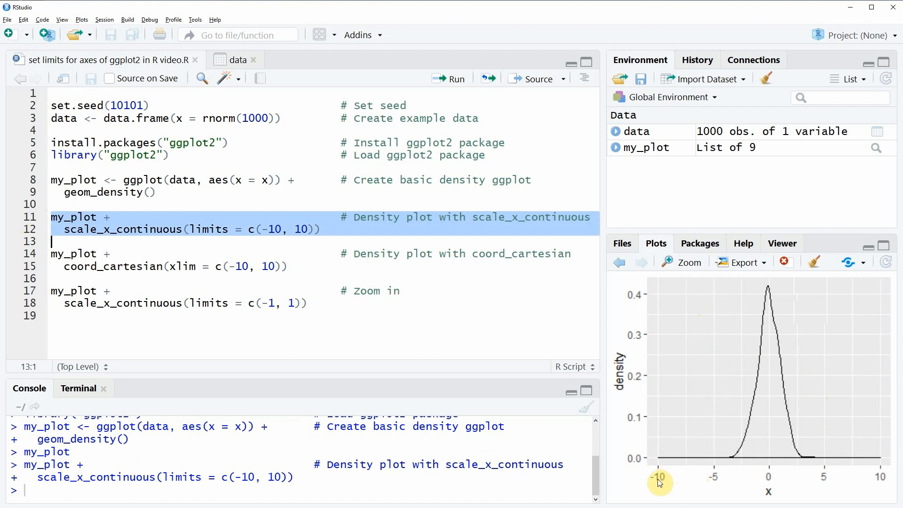
{"action": "mouse_move", "coordinate": [880, 482]}
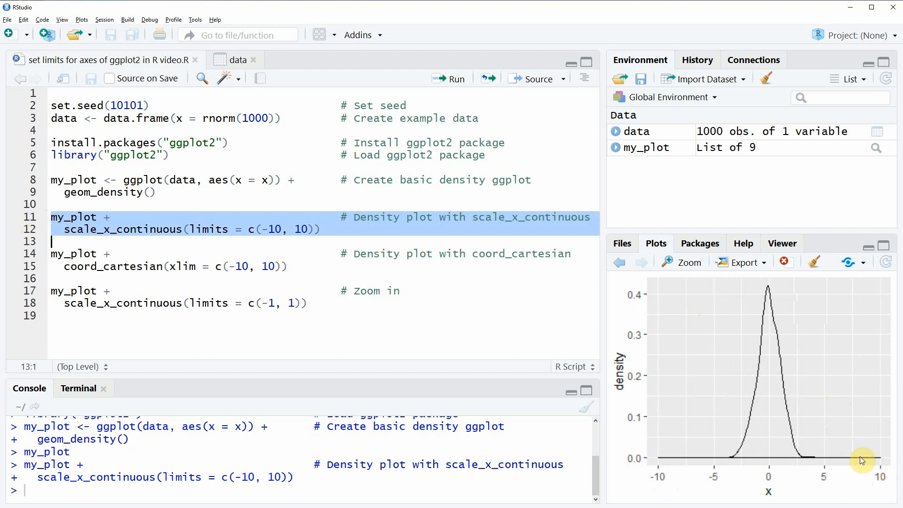
{"action": "mouse_move", "coordinate": [778, 466]}
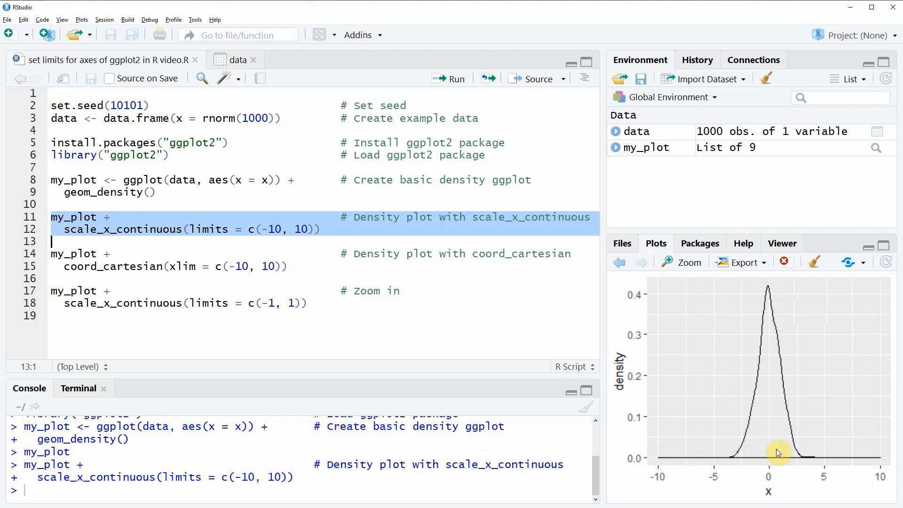
{"action": "mouse_move", "coordinate": [870, 467]}
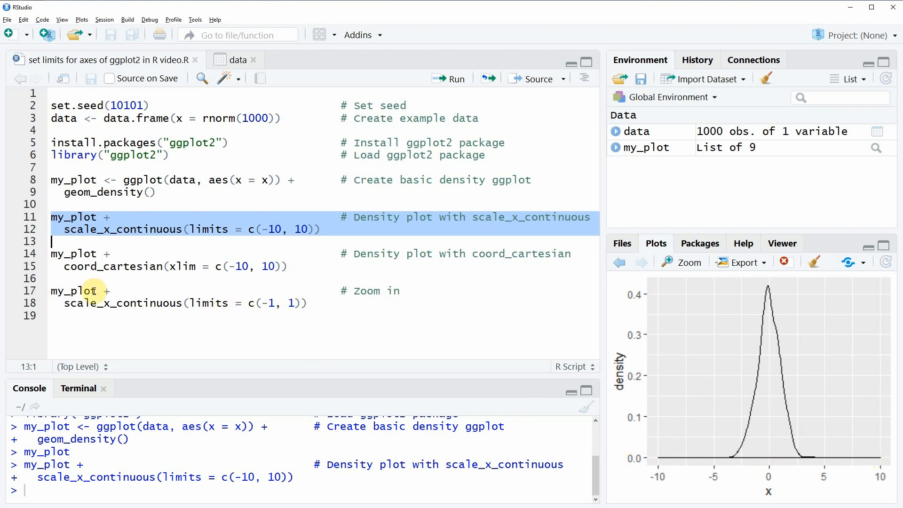
{"action": "mouse_move", "coordinate": [706, 445]}
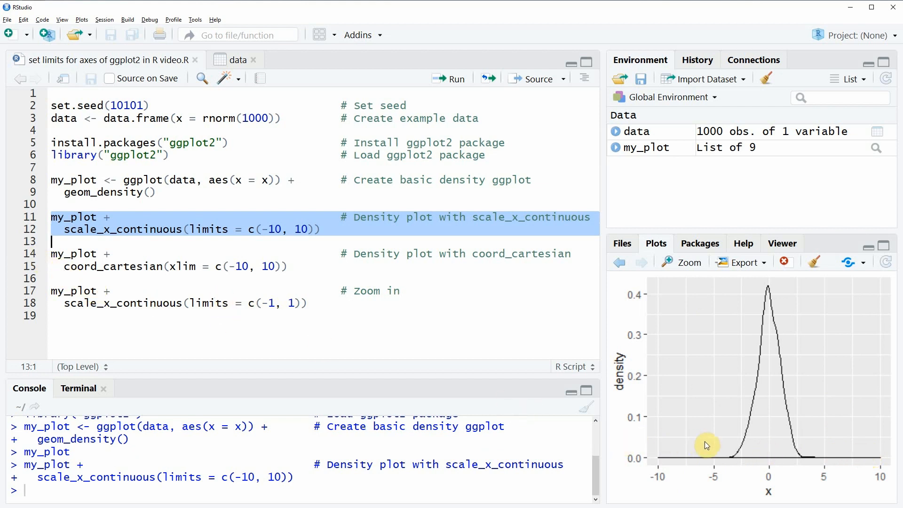
{"action": "mouse_move", "coordinate": [732, 467]}
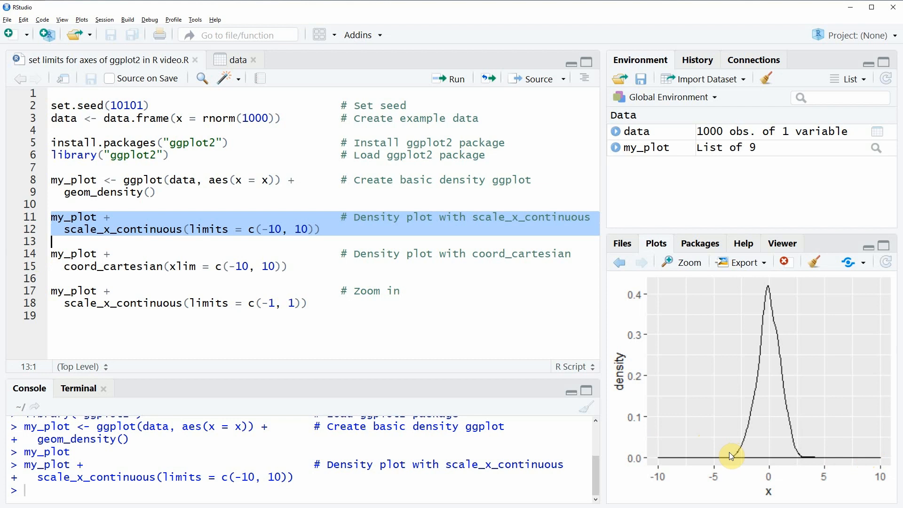
{"action": "mouse_move", "coordinate": [11, 278]}
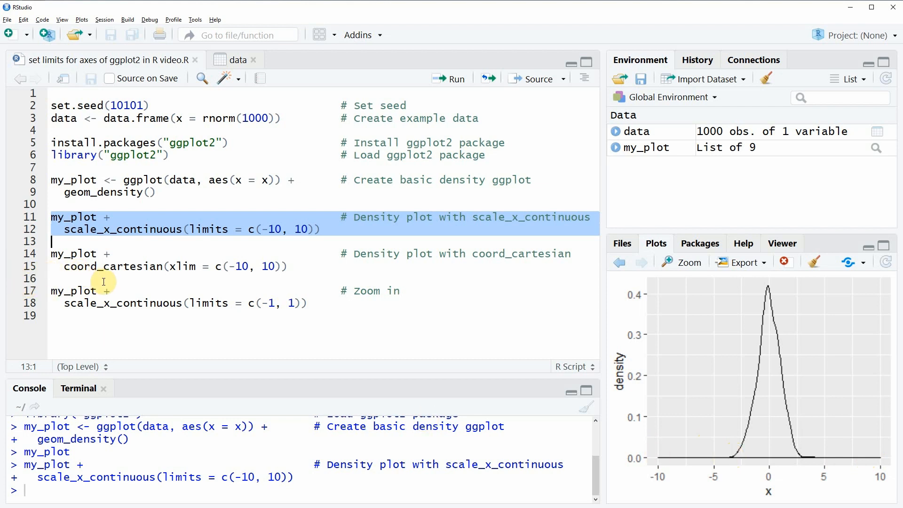
{"action": "double_click", "coordinate": [112, 266]}
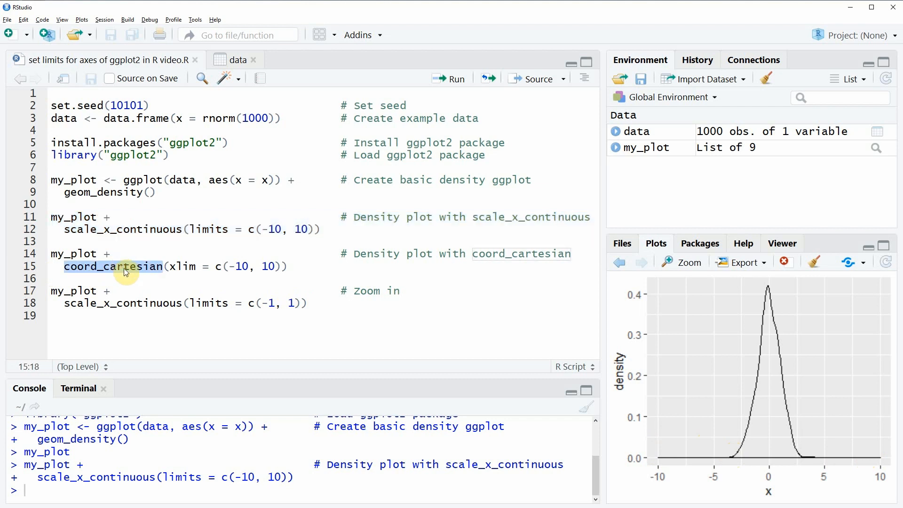
{"action": "mouse_move", "coordinate": [111, 267]}
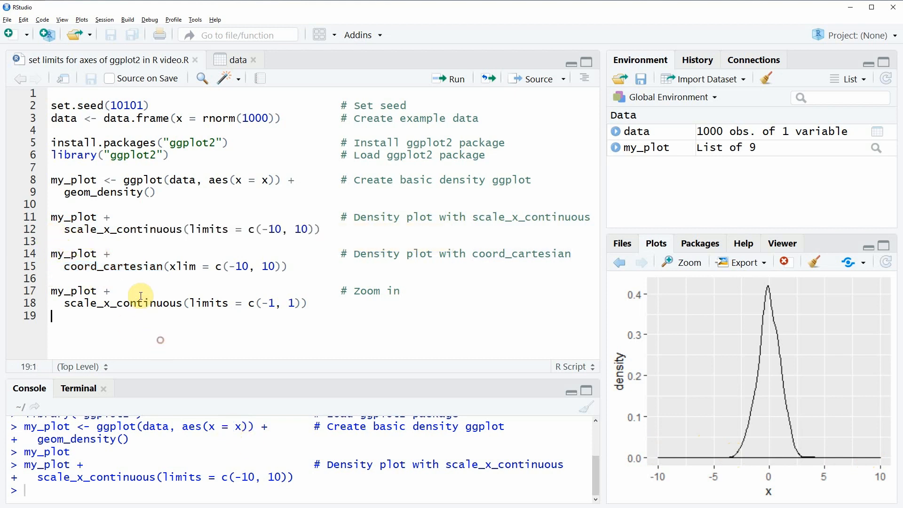
{"action": "double_click", "coordinate": [113, 266]}
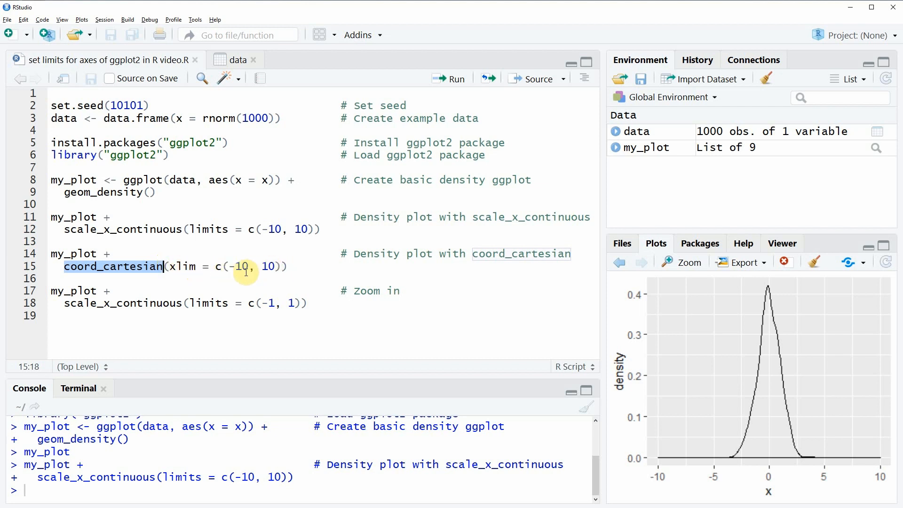
{"action": "mouse_move", "coordinate": [38, 270]}
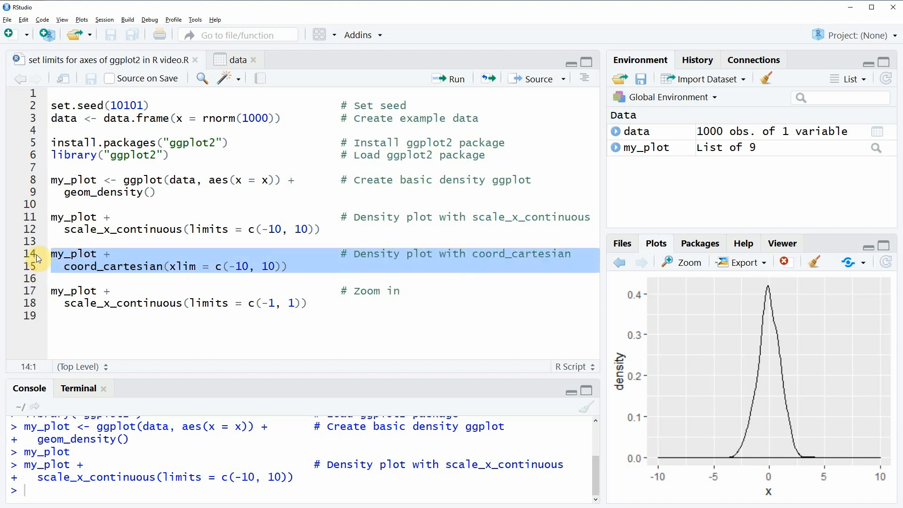
- Run lines 14–15 to draw the density plot with coord_cartesian limits -10 to 10
{"action": "left_click", "coordinate": [448, 79]}
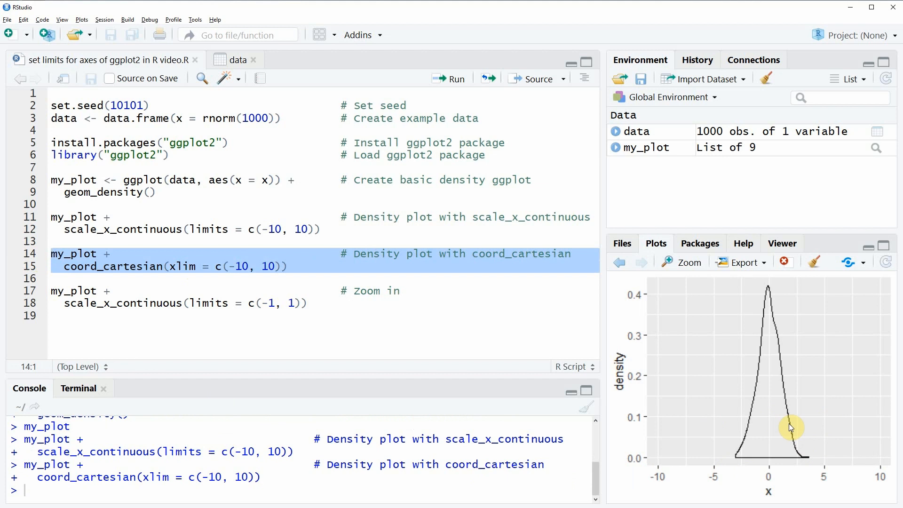
{"action": "mouse_move", "coordinate": [793, 468]}
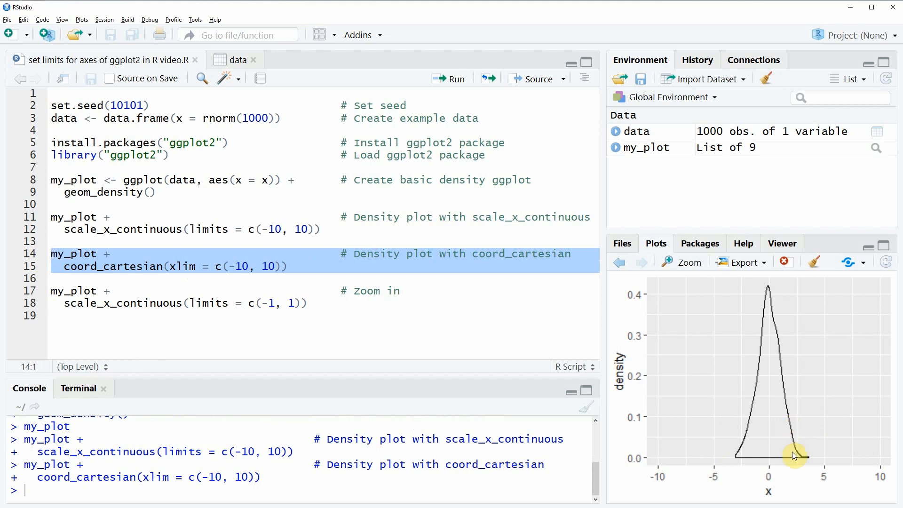
{"action": "mouse_move", "coordinate": [809, 471]}
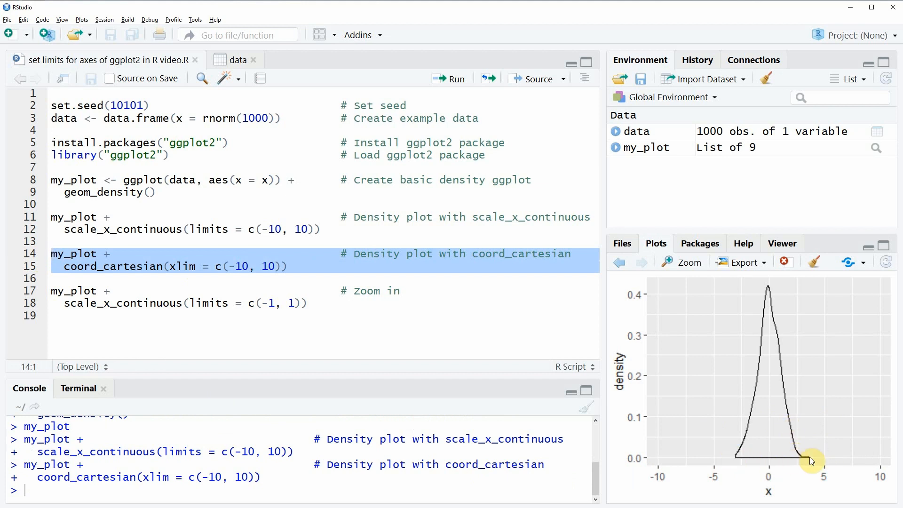
{"action": "mouse_move", "coordinate": [801, 474]}
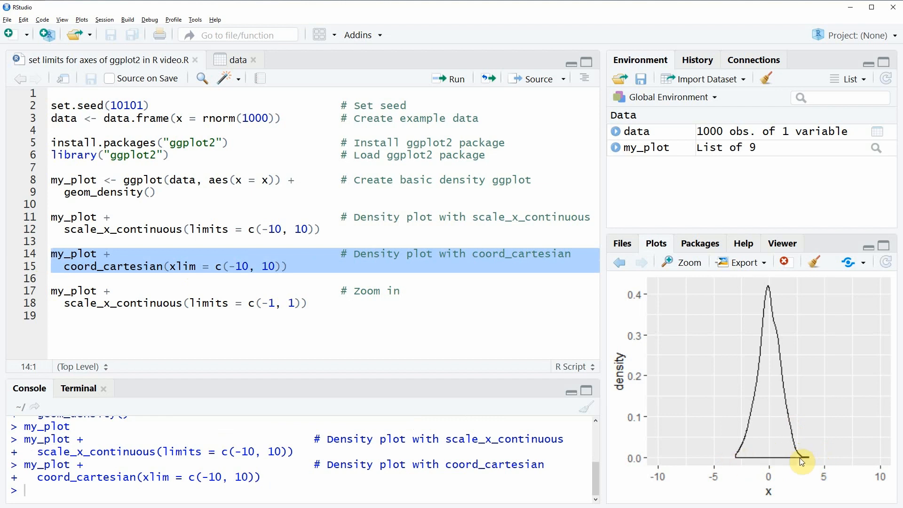
{"action": "mouse_move", "coordinate": [793, 468]}
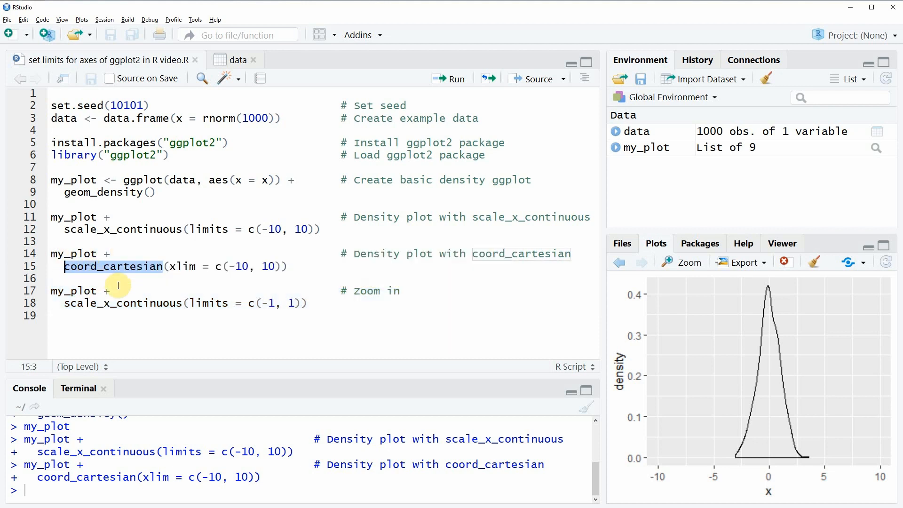
{"action": "mouse_move", "coordinate": [138, 295]}
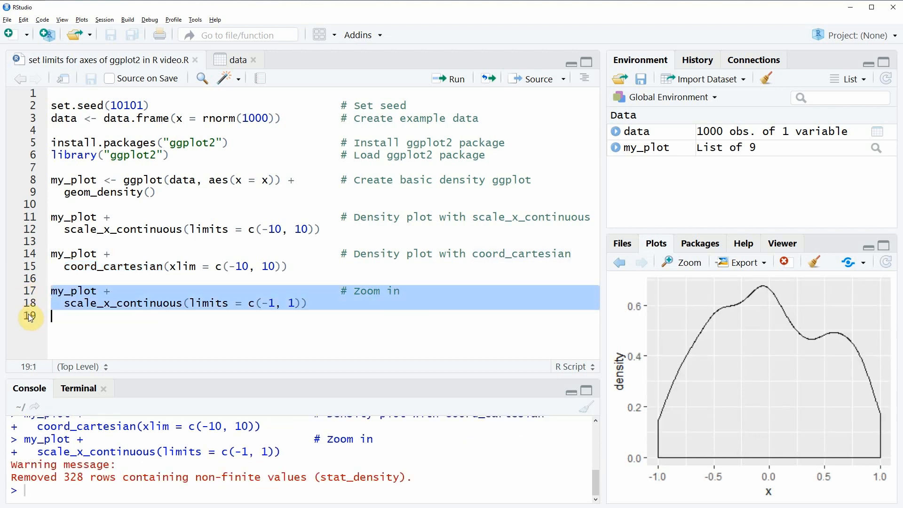
{"action": "mouse_move", "coordinate": [736, 392]}
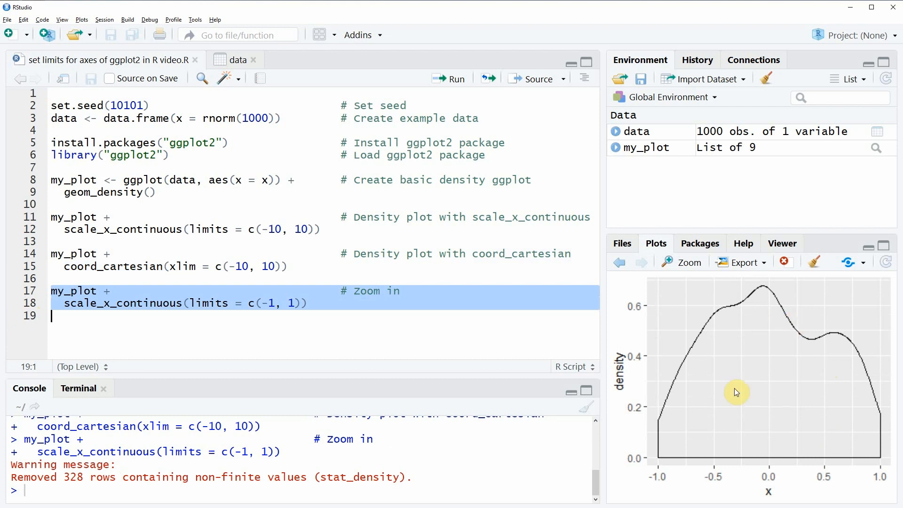
{"action": "mouse_move", "coordinate": [793, 385]}
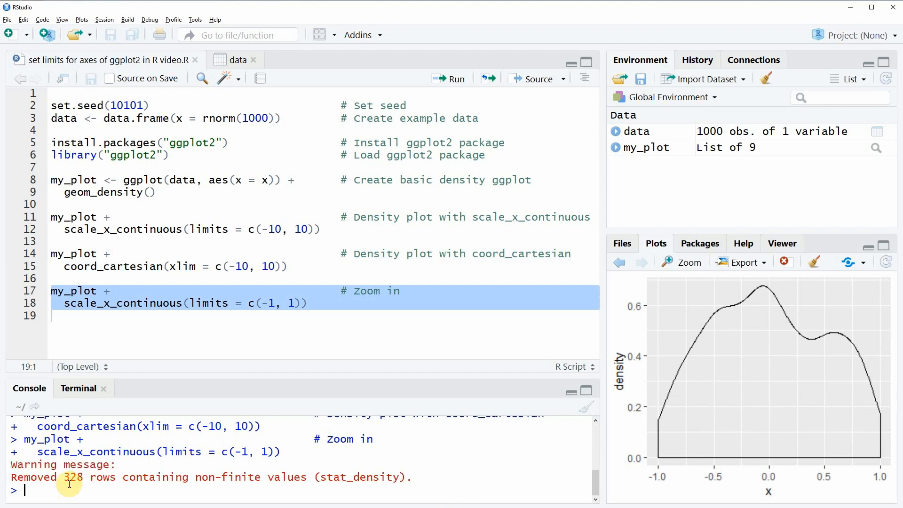
{"action": "mouse_move", "coordinate": [89, 486]}
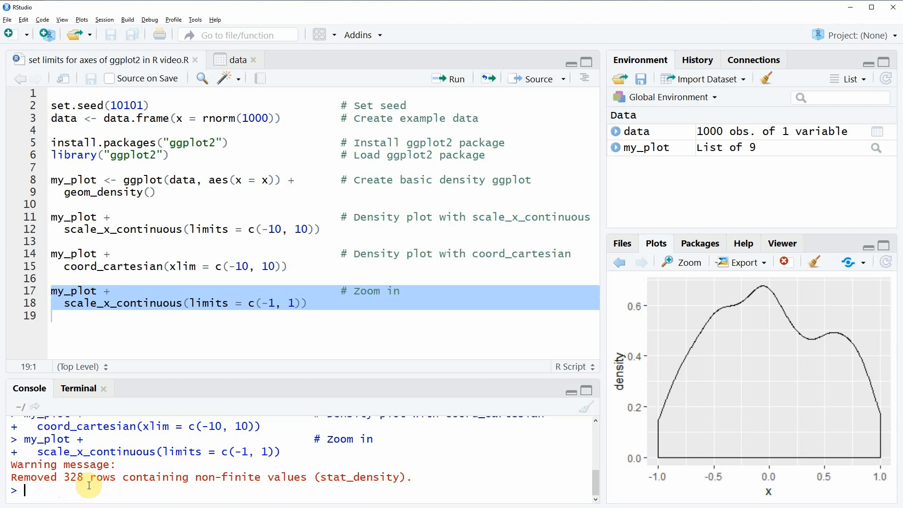